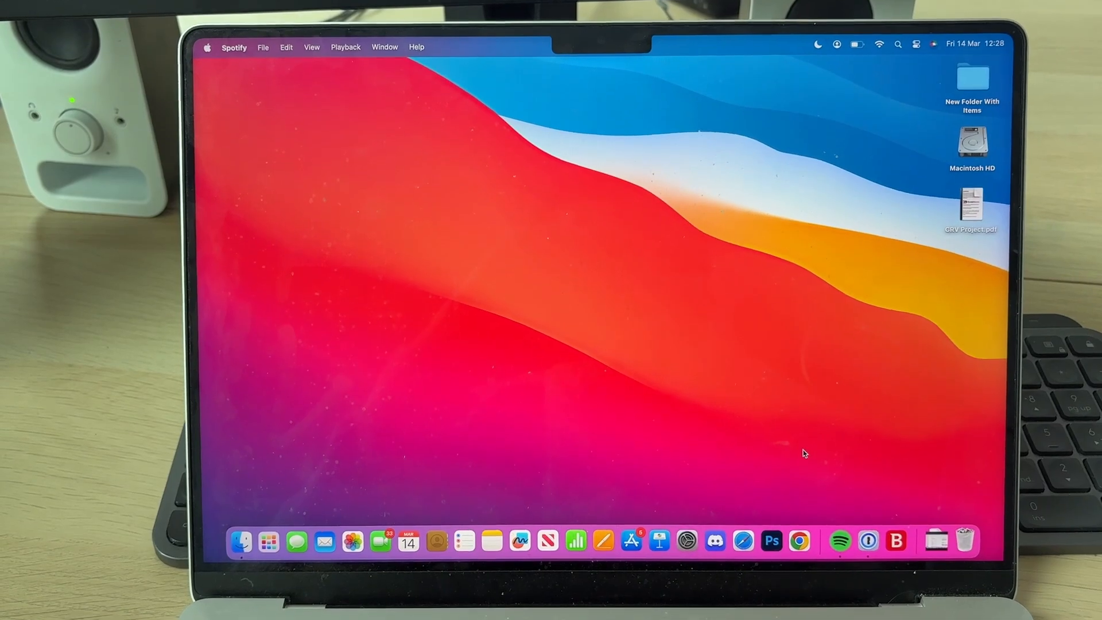
Step: Open System Settings from the Dock and go to the Users & Groups page
left_click(686, 541)
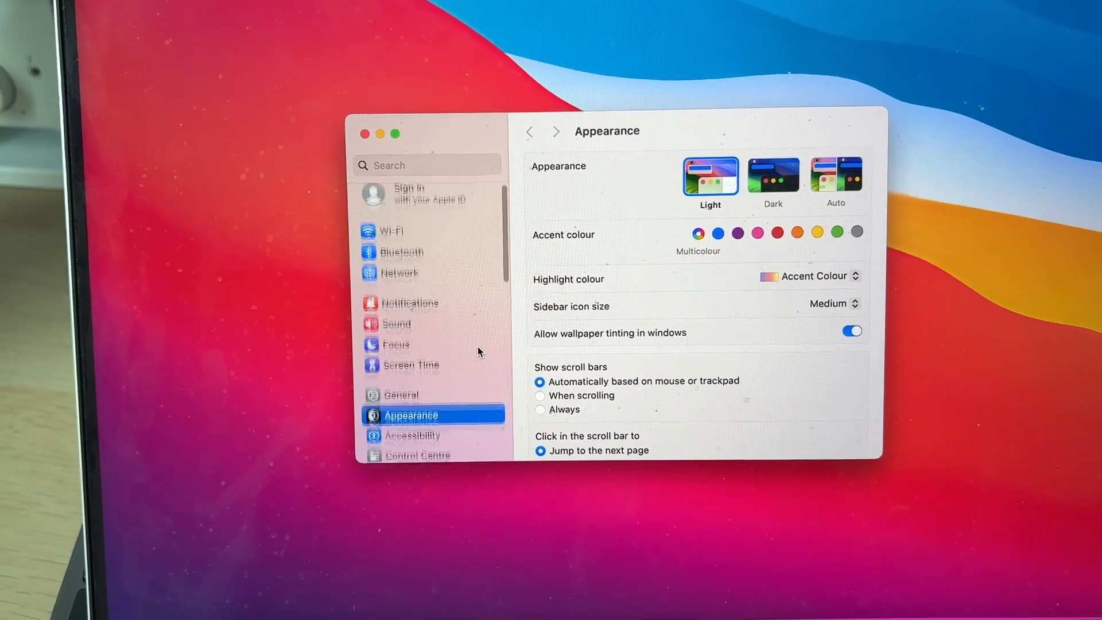
scroll("down", 3)
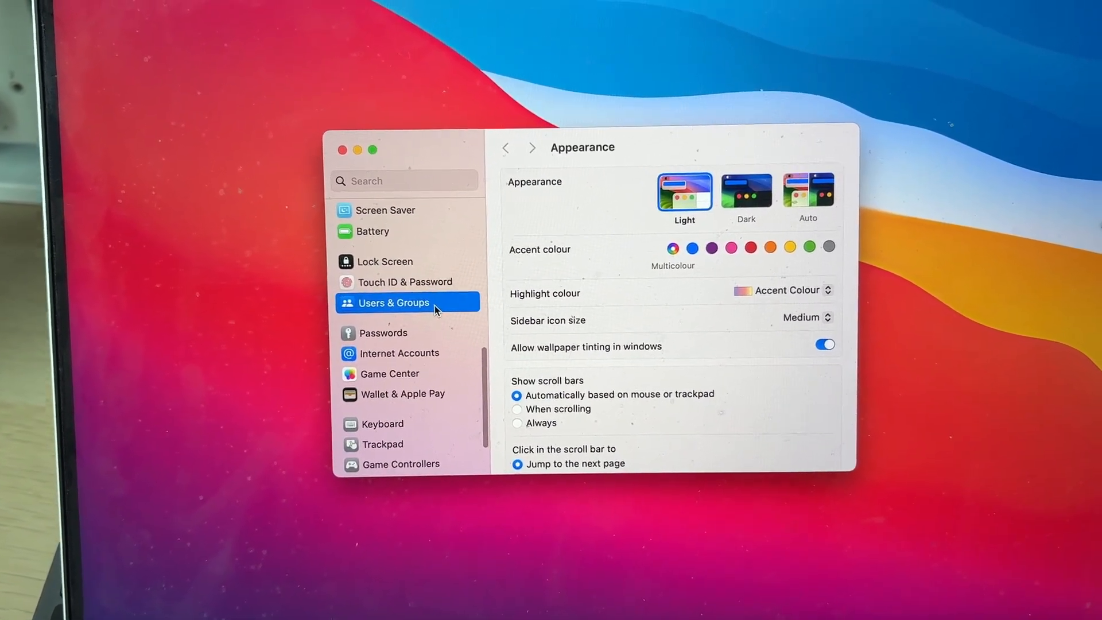
left_click(392, 302)
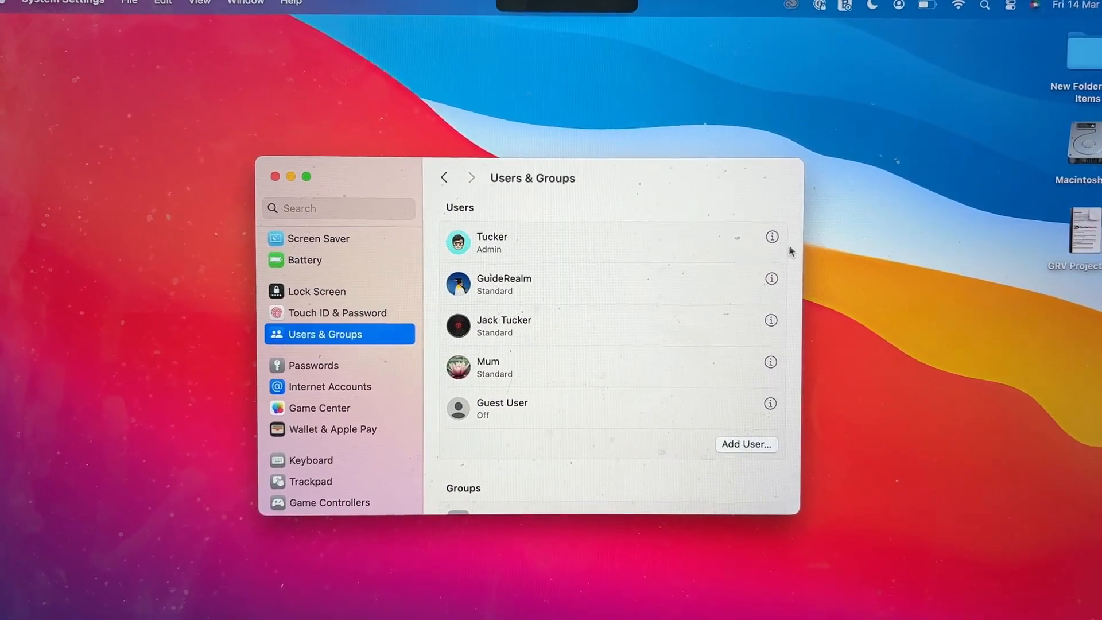
left_click(771, 235)
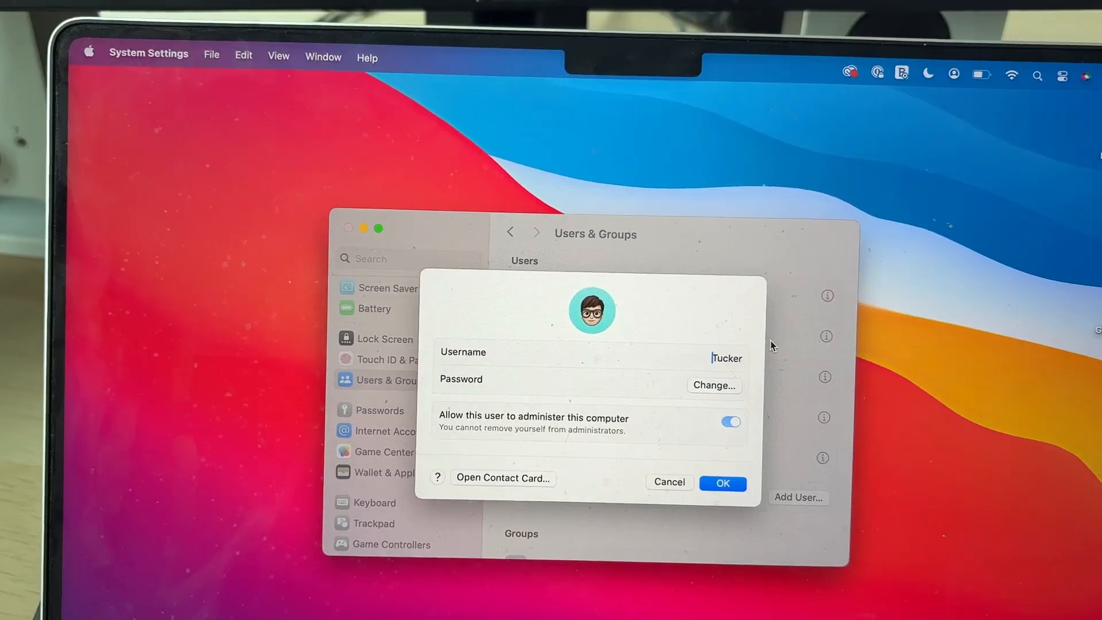
type("Rob")
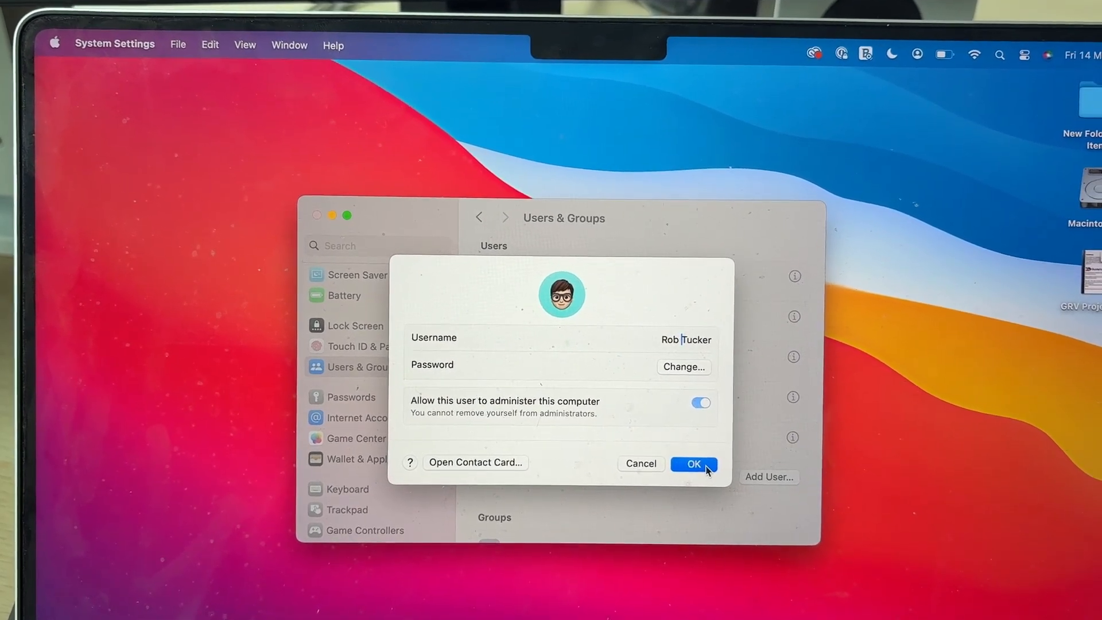
left_click(693, 464)
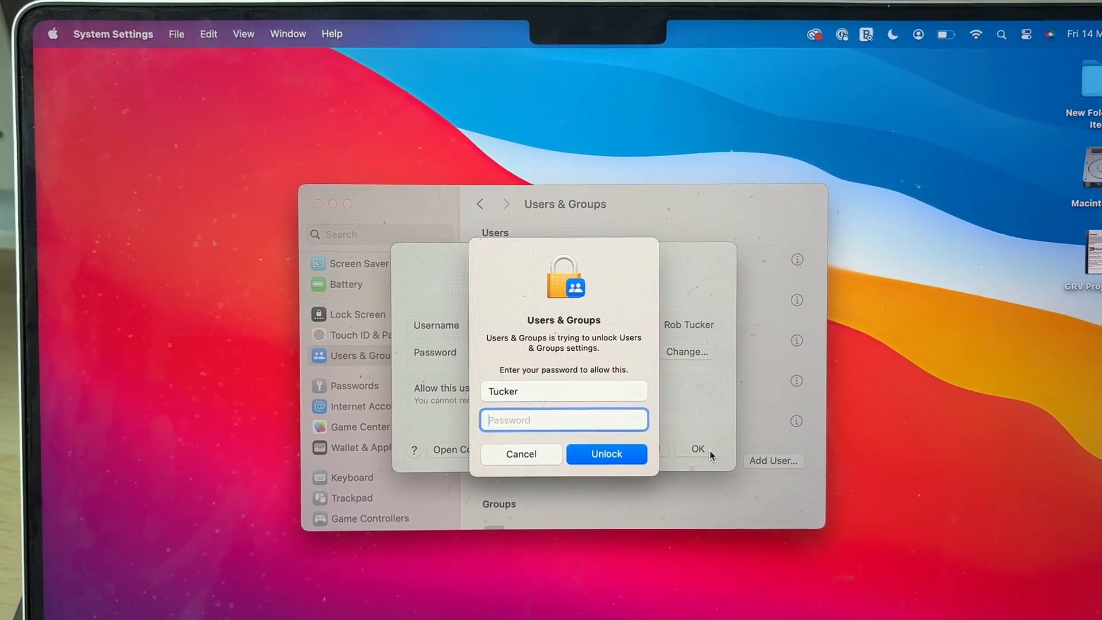
type("password")
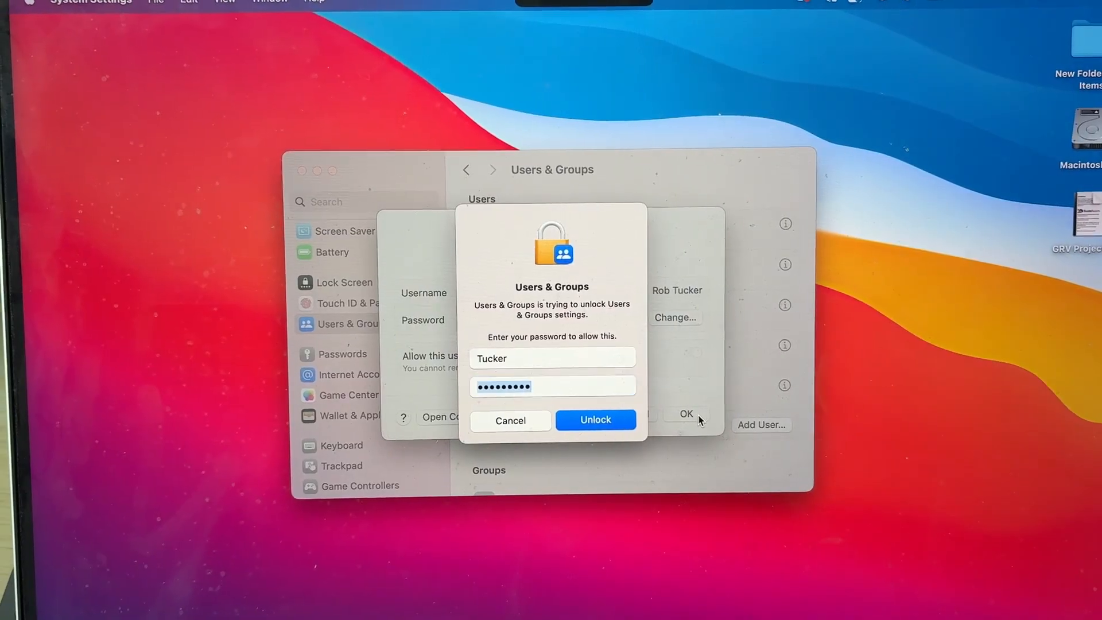
left_click(594, 420)
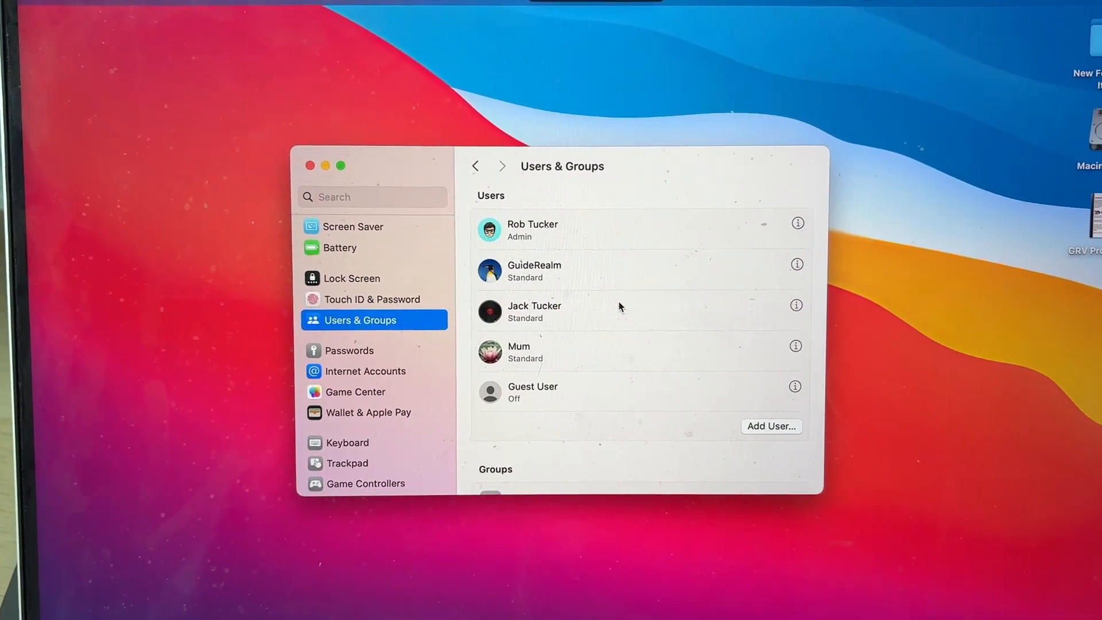